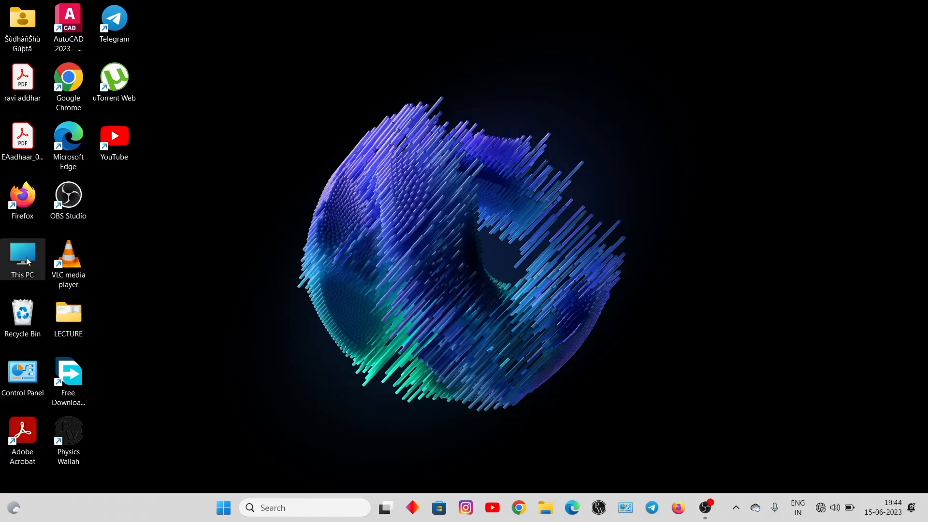
# - Open 'New folder' on drive E: containing the PDFs, photos and video
pyautogui.doubleClick(22, 256)
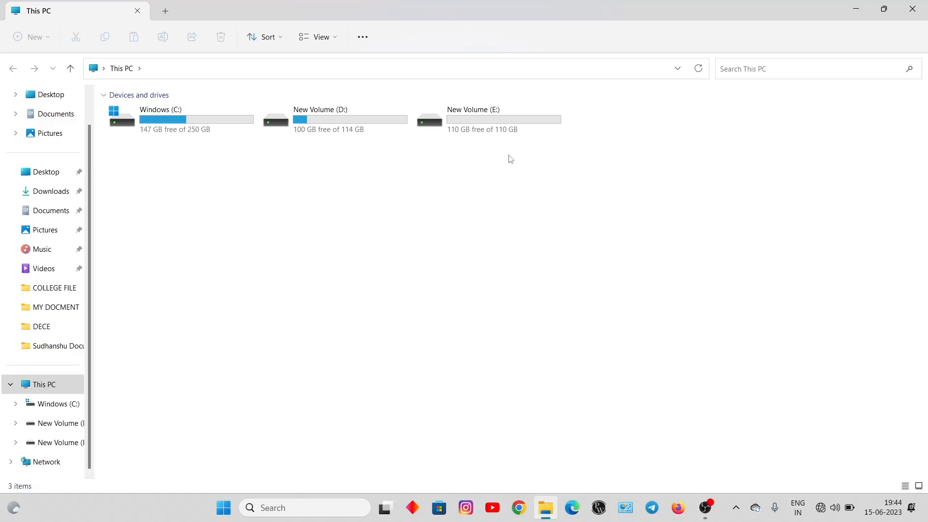
pyautogui.doubleClick(472, 118)
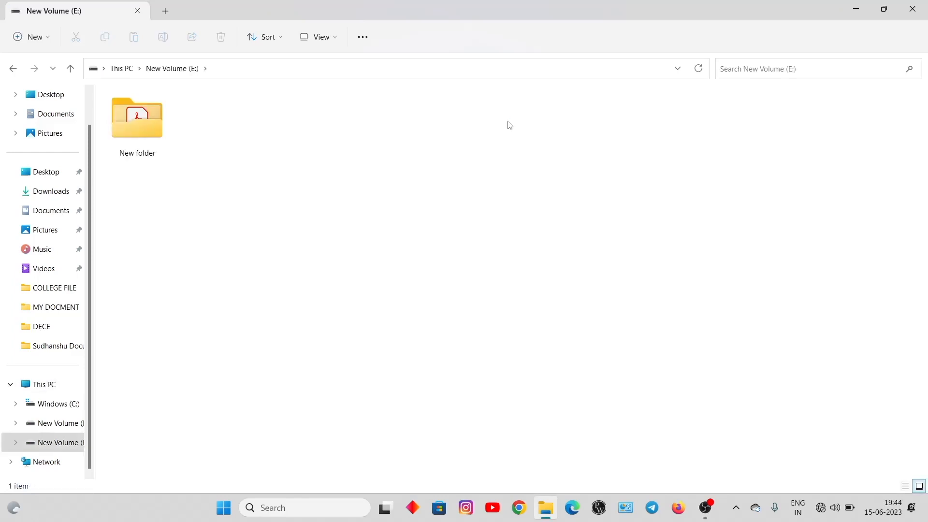
pyautogui.click(137, 119)
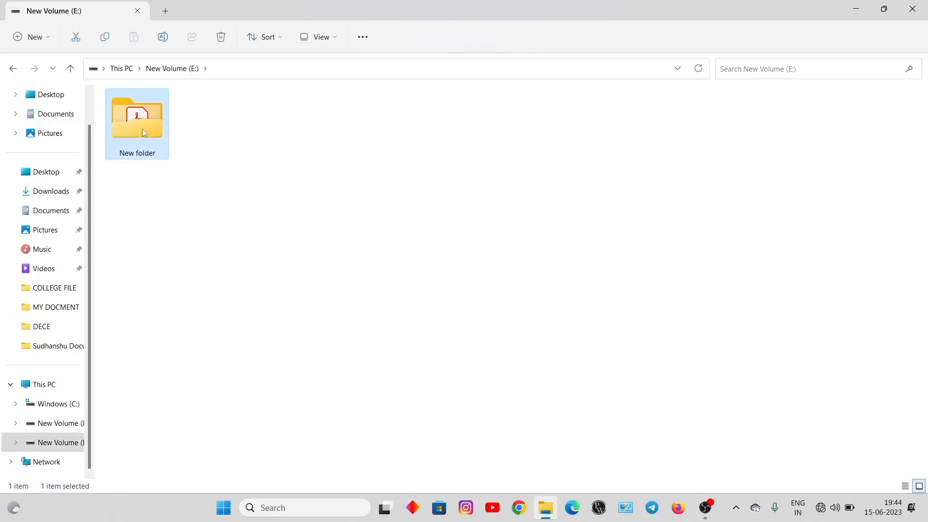
pyautogui.doubleClick(137, 115)
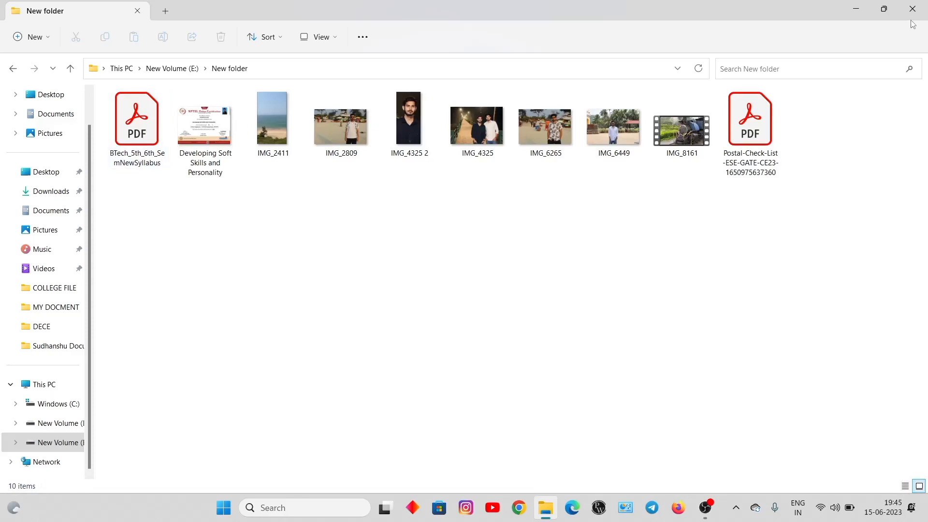
pyautogui.moveTo(912, 11)
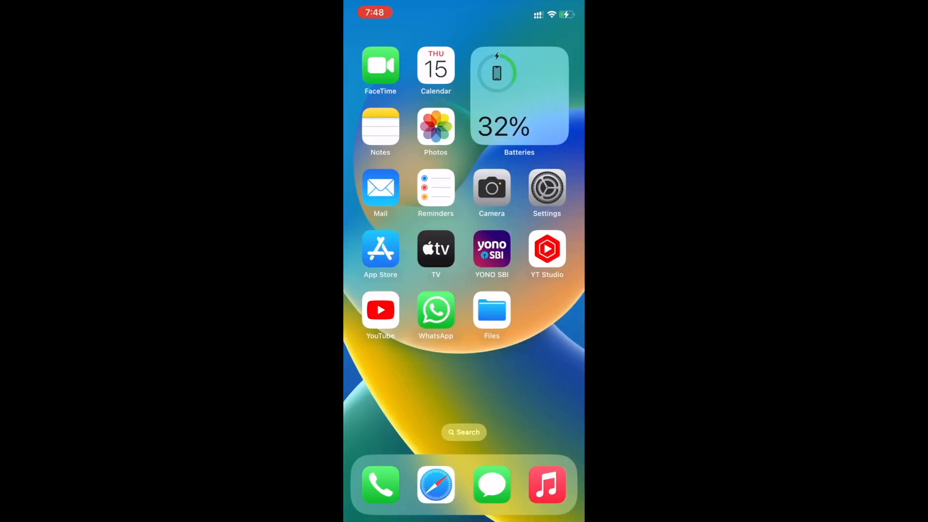
# - Search the App Store for 'documents' and install Documents: File Manager & Docs
pyautogui.click(380, 248)
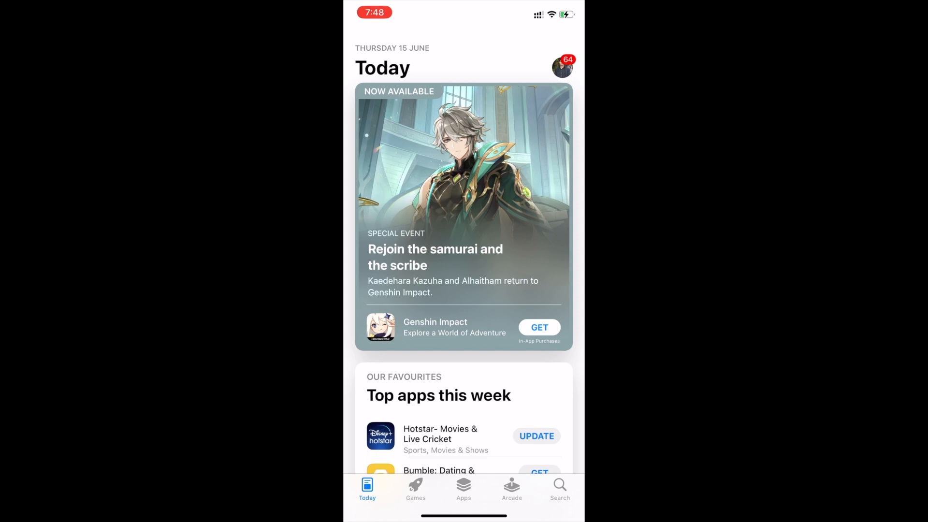
pyautogui.click(559, 488)
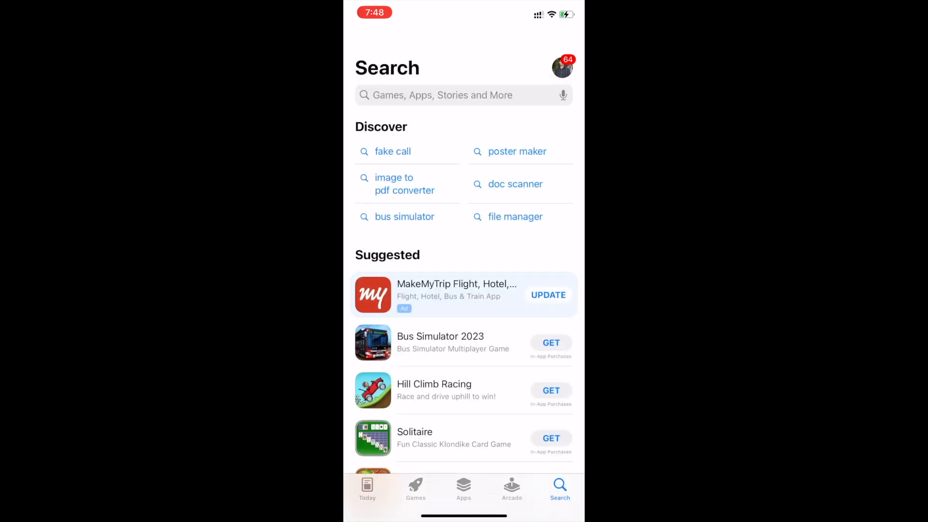
pyautogui.write('documents')
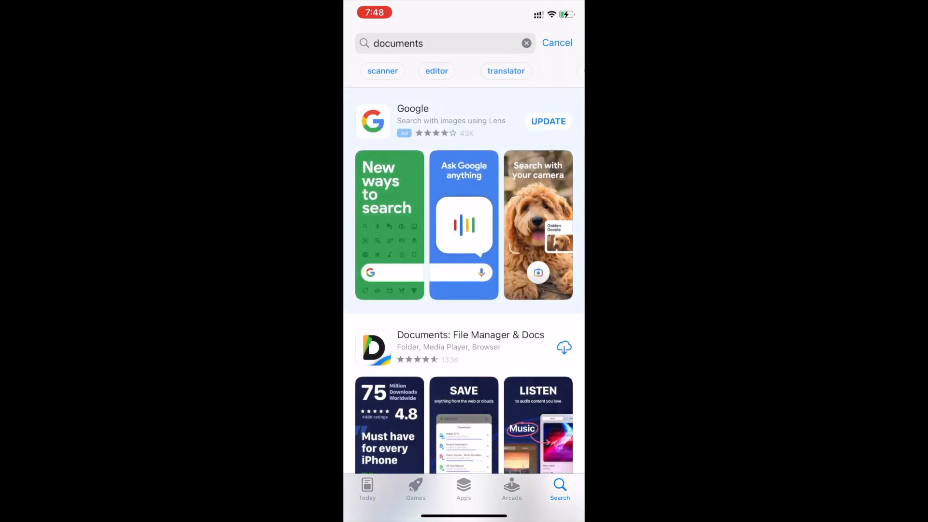
pyautogui.hscroll(-3)
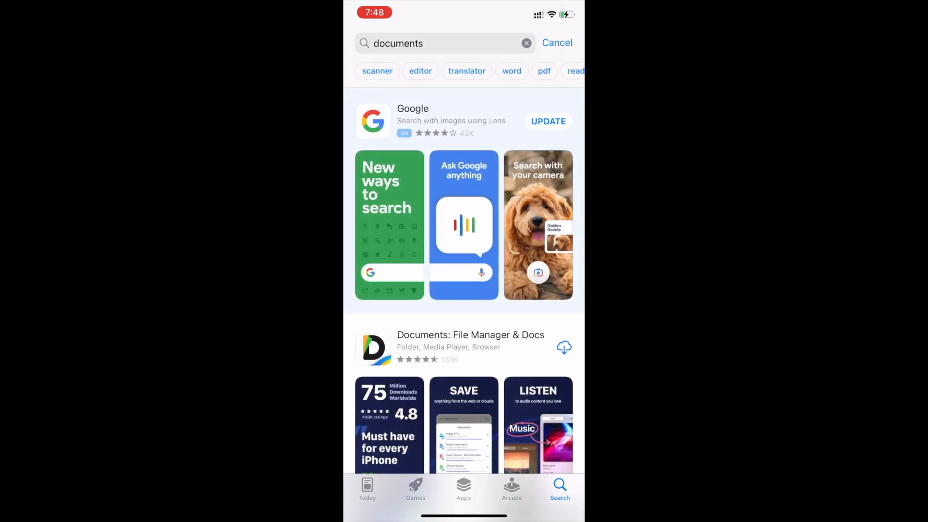
pyautogui.click(471, 334)
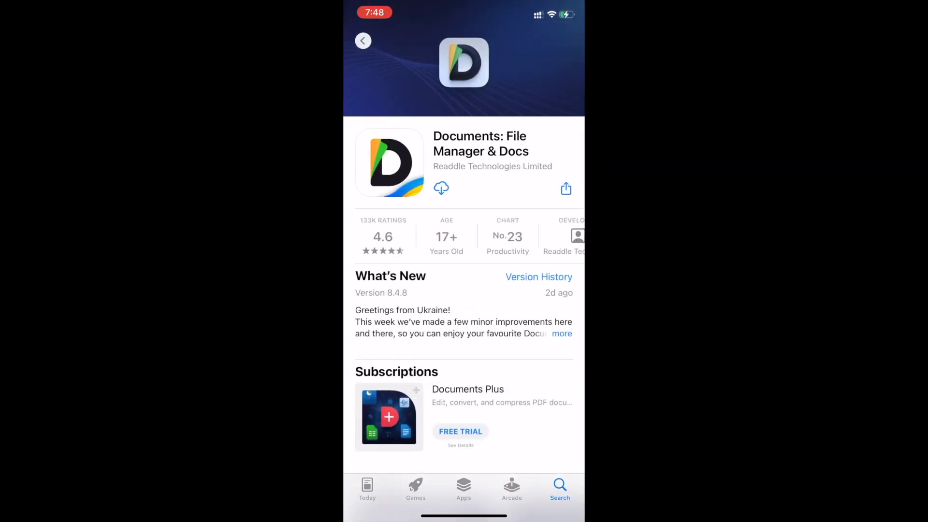
pyautogui.click(441, 188)
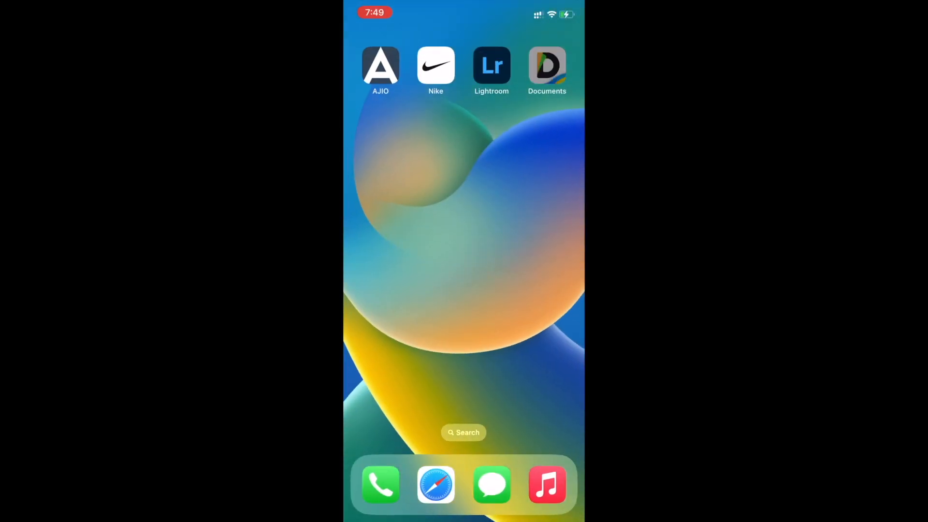
# - Launch Documents, allow local network access, and continue through onboarding to My Files
pyautogui.click(546, 66)
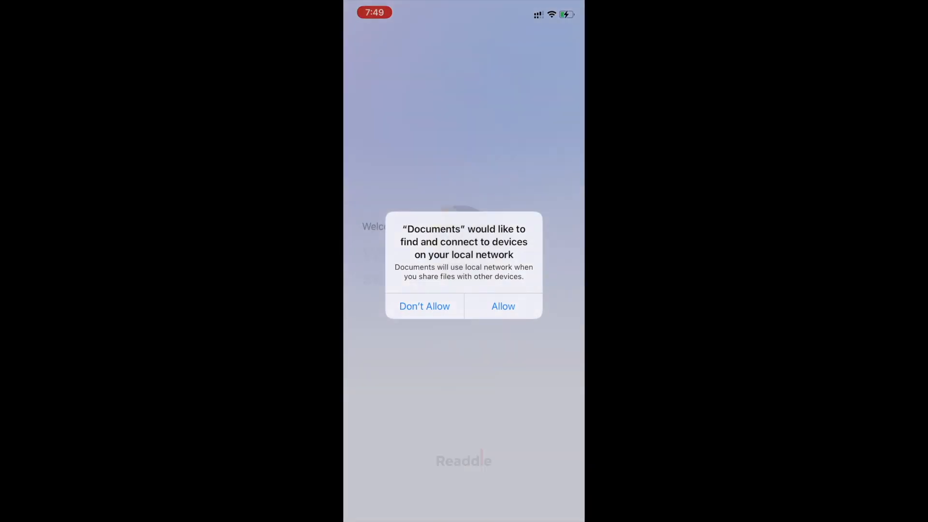
pyautogui.click(503, 306)
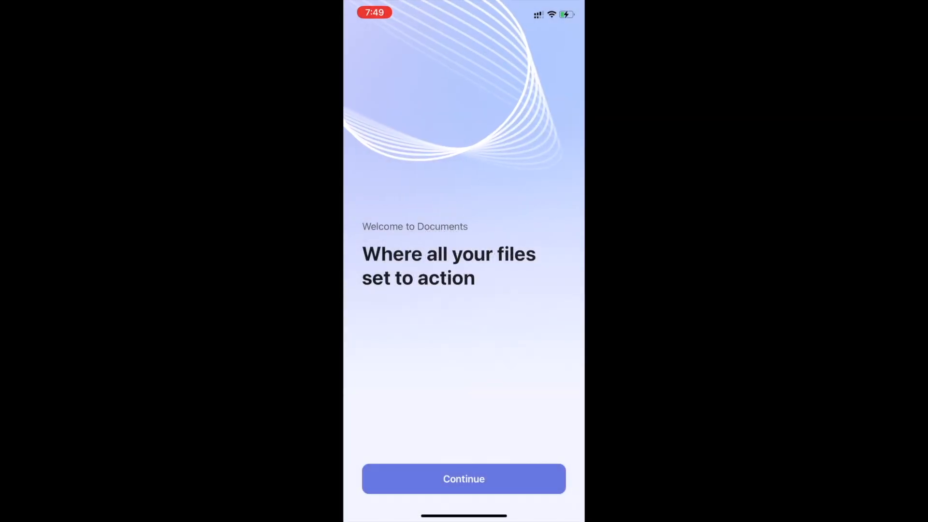
pyautogui.click(464, 479)
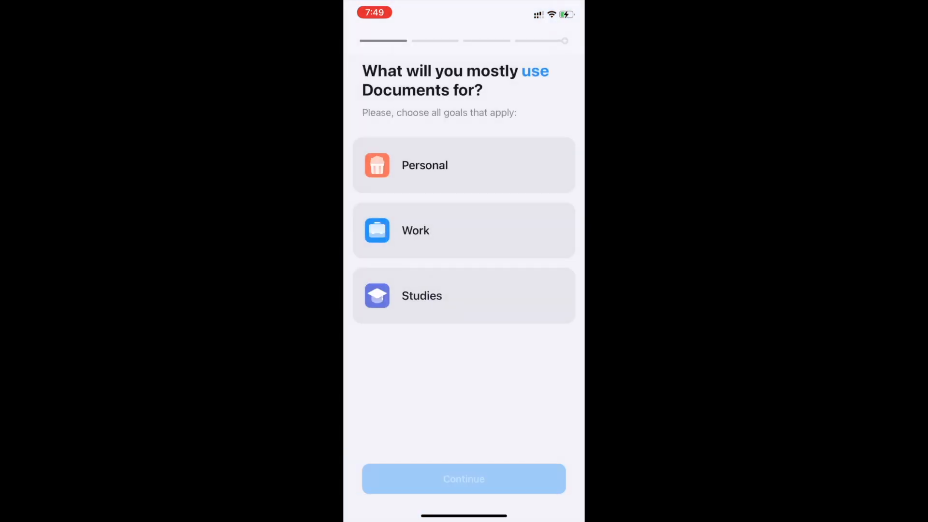
pyautogui.click(464, 479)
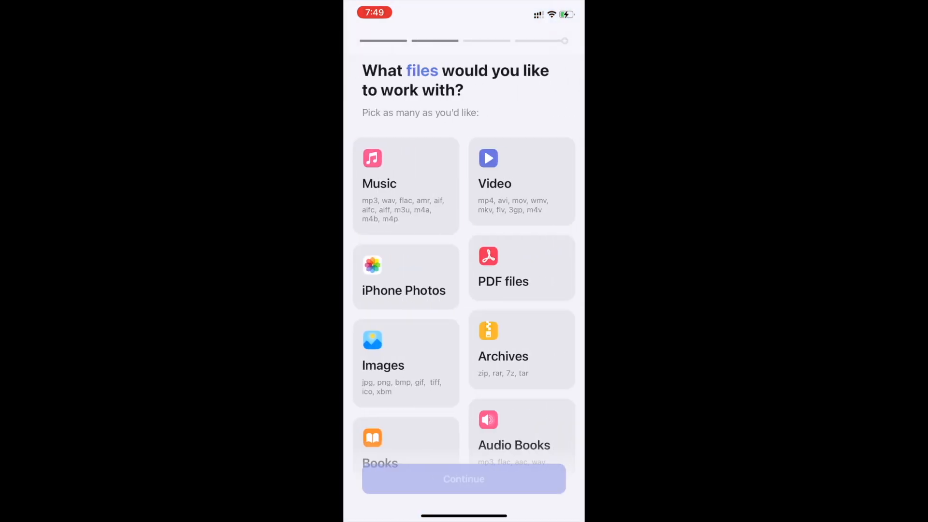
pyautogui.click(463, 479)
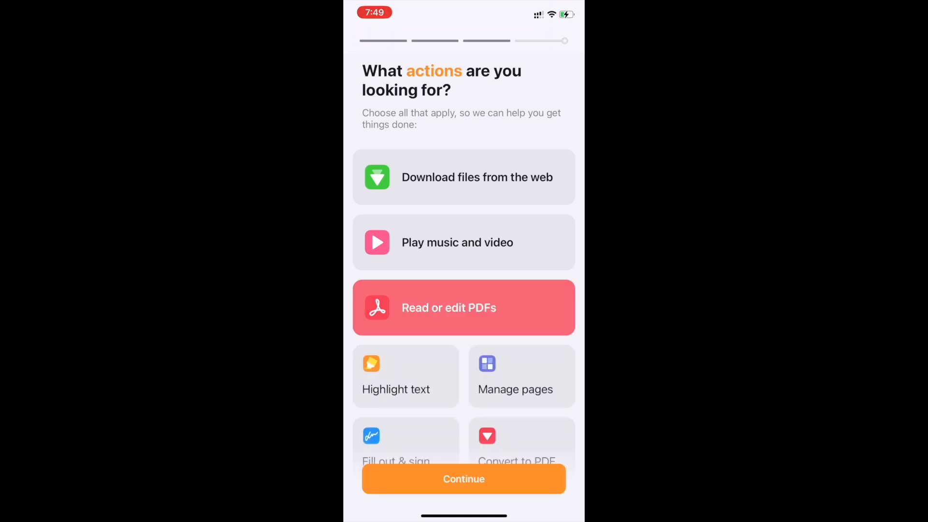
pyautogui.click(463, 479)
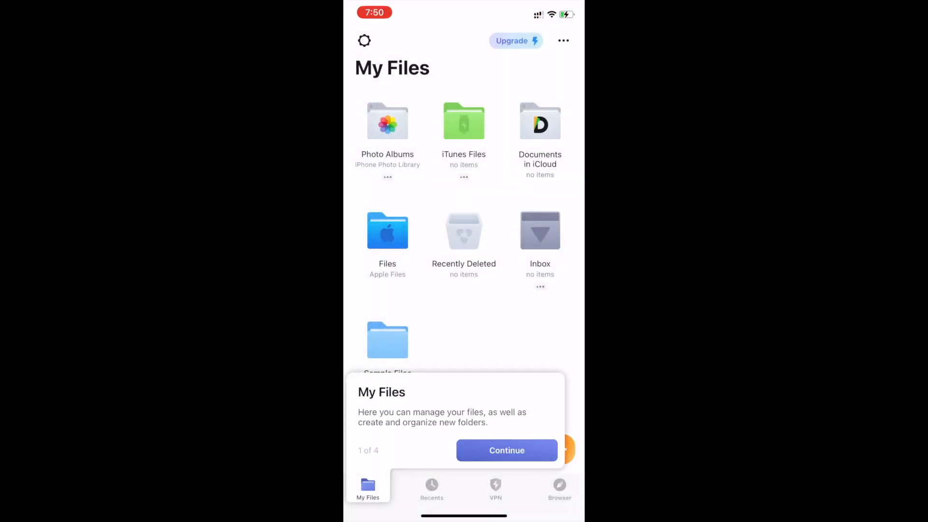
pyautogui.click(506, 450)
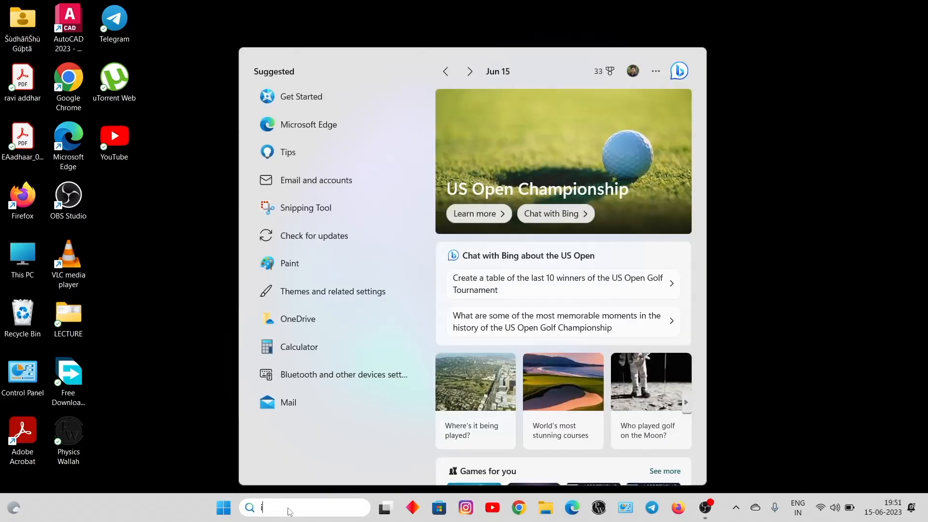
# - Search Windows for 'itunes' to find the iTunes app
pyautogui.write('itunes')
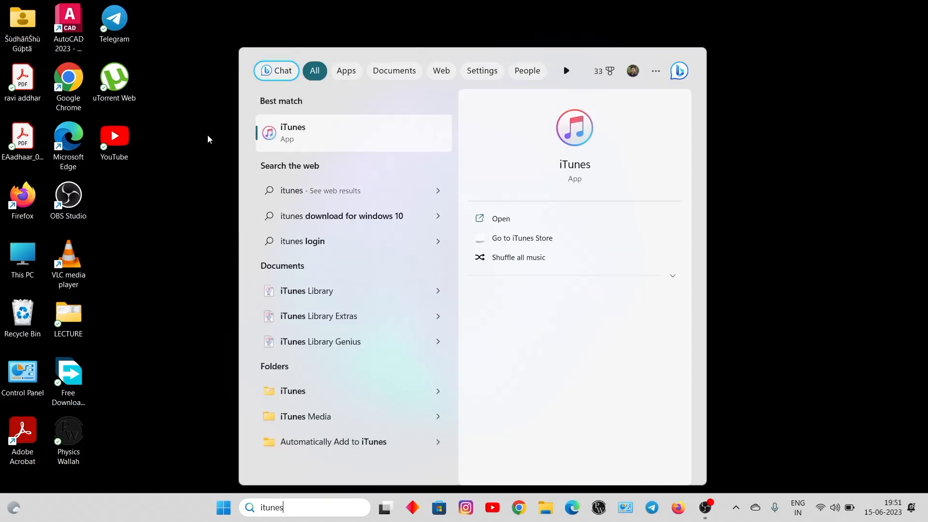
pyautogui.moveTo(302, 137)
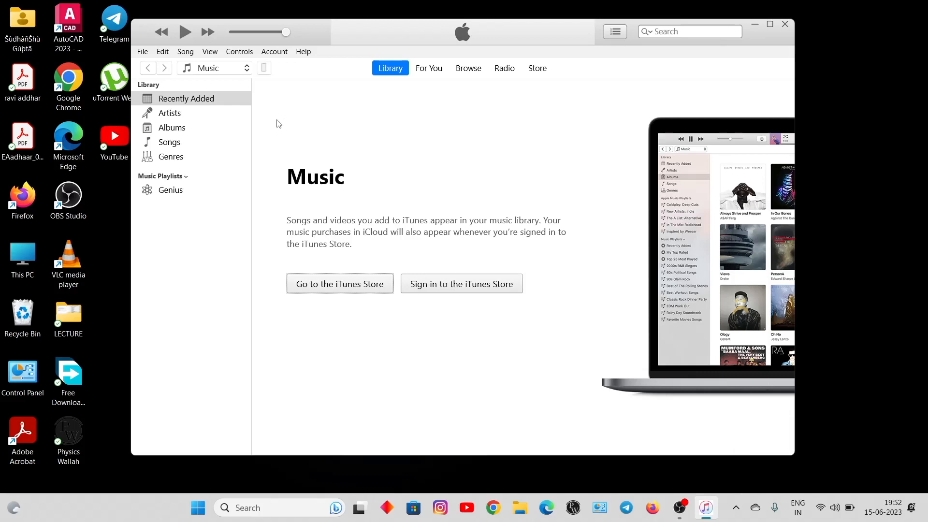
# - Add all files from E:\New folder to the iPhone's Documents app in File Sharing
pyautogui.click(263, 68)
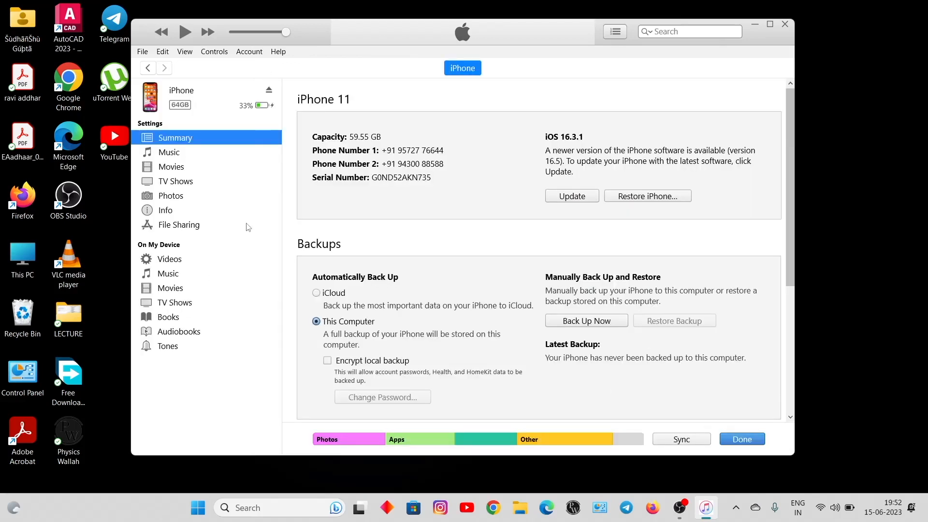
pyautogui.click(178, 225)
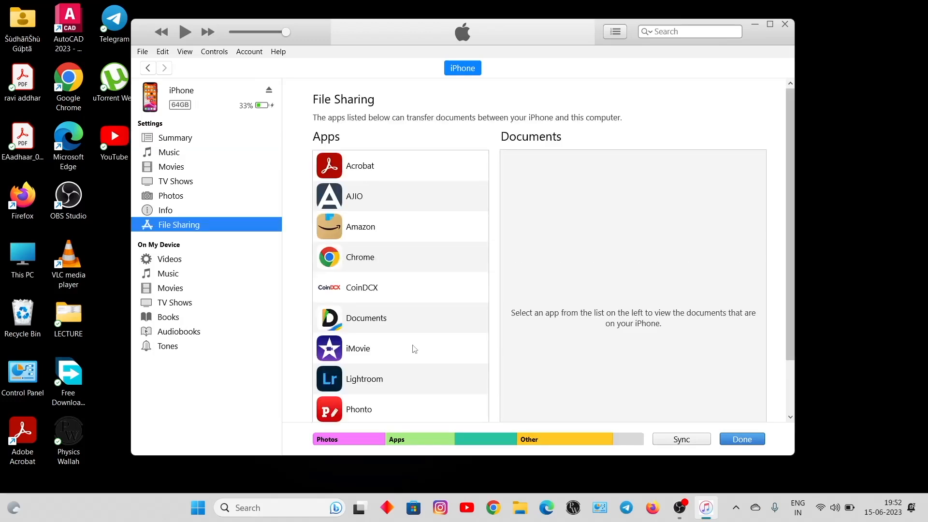
pyautogui.click(366, 318)
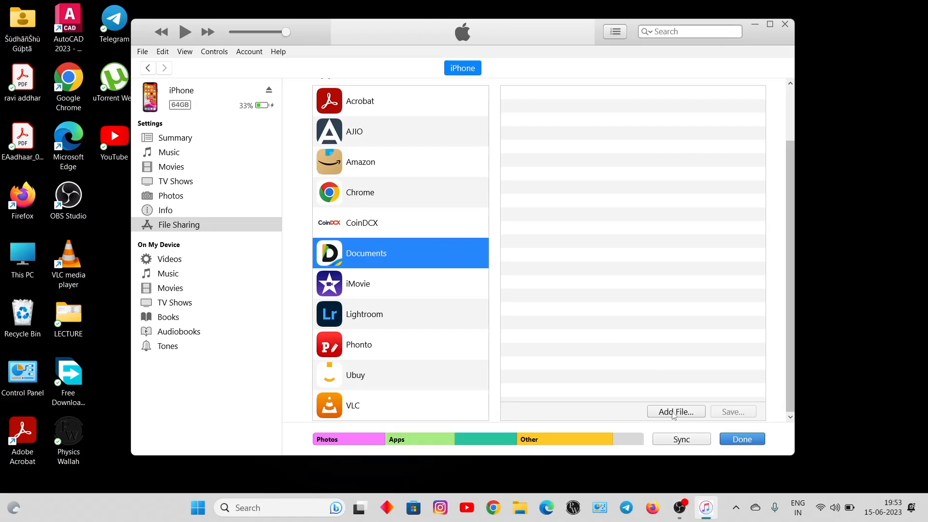
pyautogui.click(676, 412)
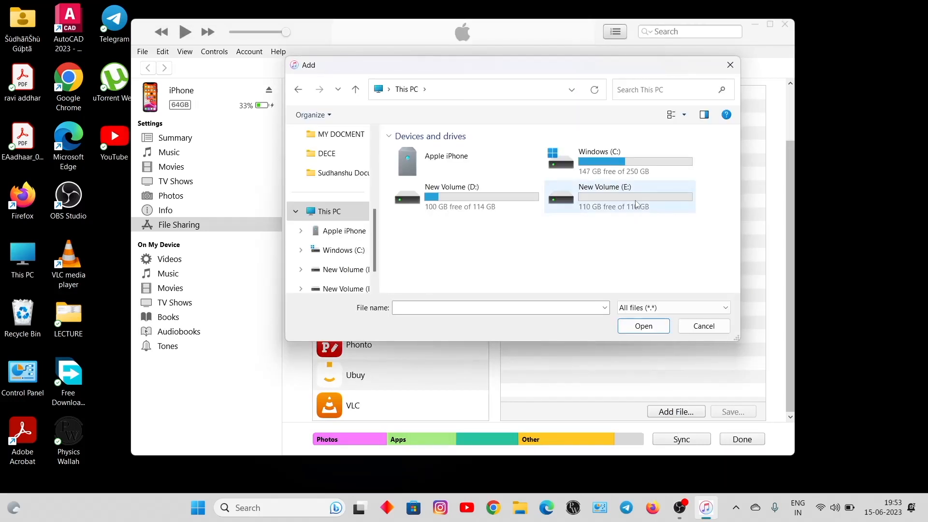
pyautogui.doubleClick(619, 197)
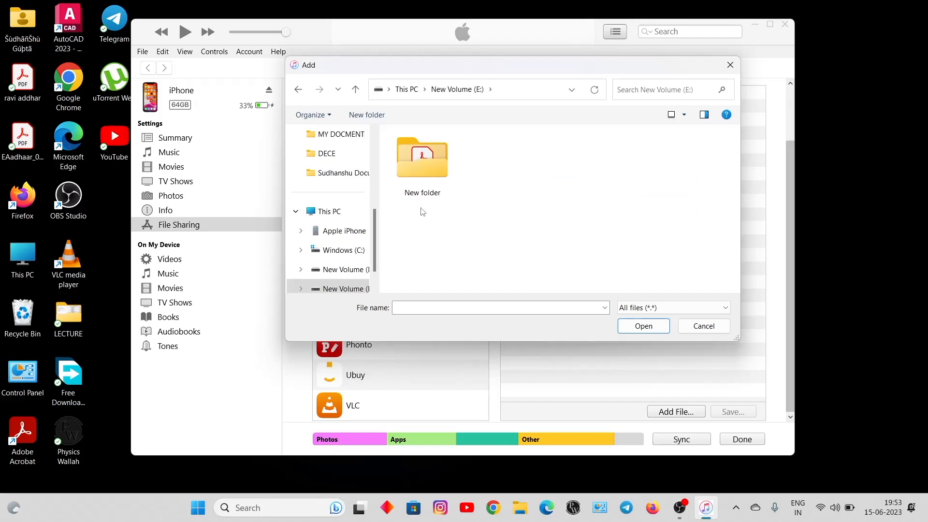
pyautogui.doubleClick(422, 156)
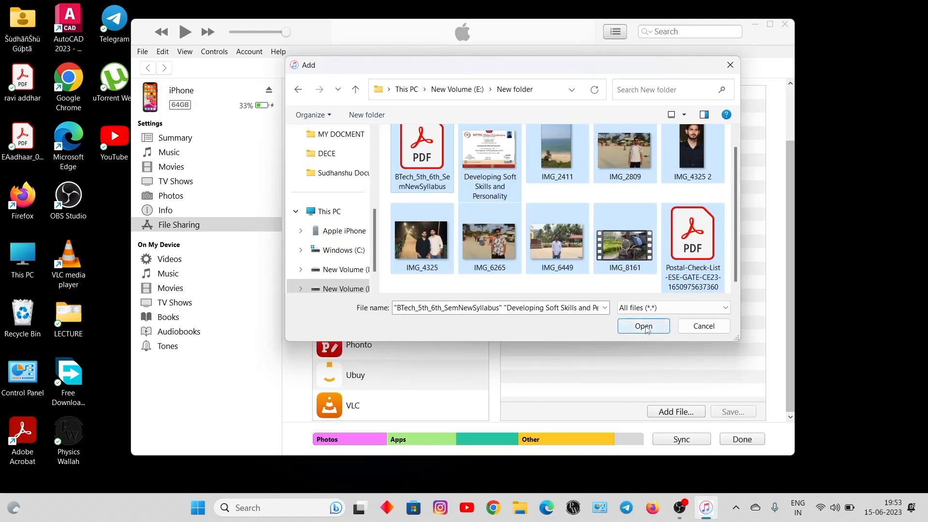
pyautogui.click(642, 326)
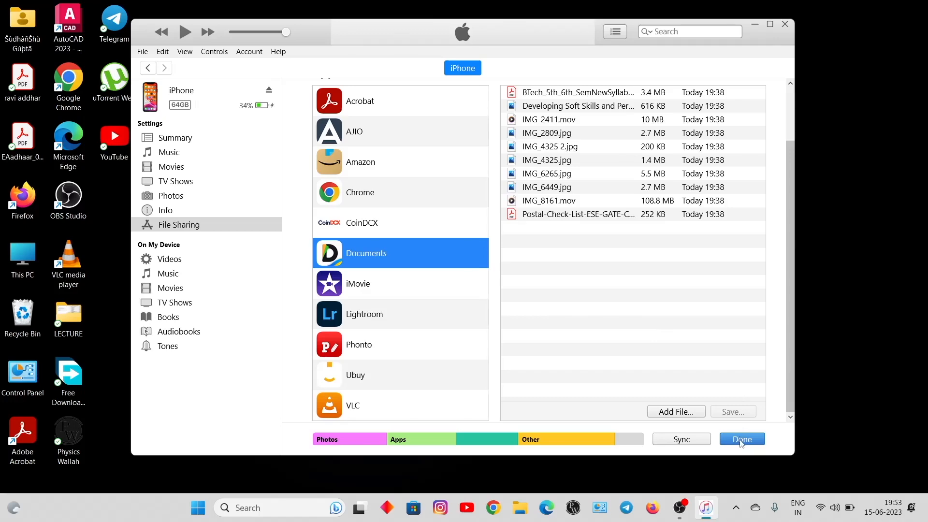
pyautogui.click(741, 440)
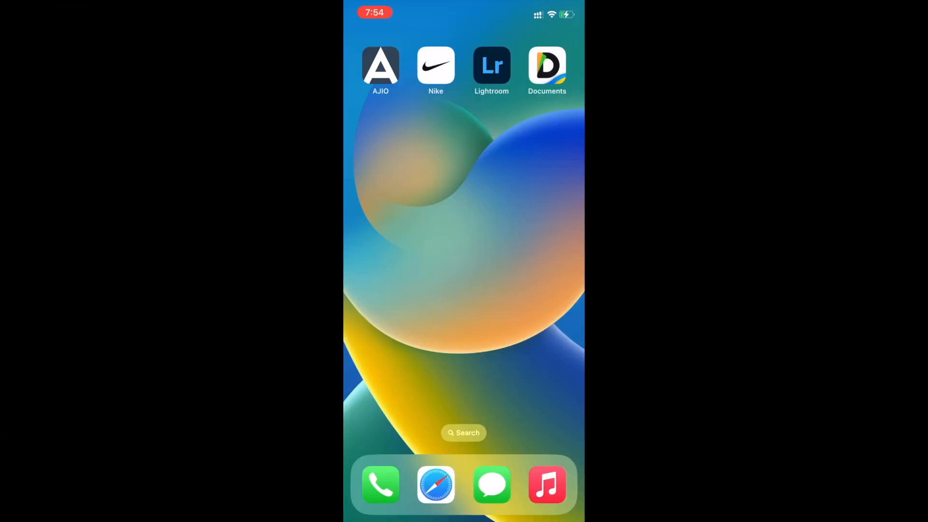
# - Open IMG_6449 from iTunes Files and save it to Photos, allowing access
pyautogui.click(546, 65)
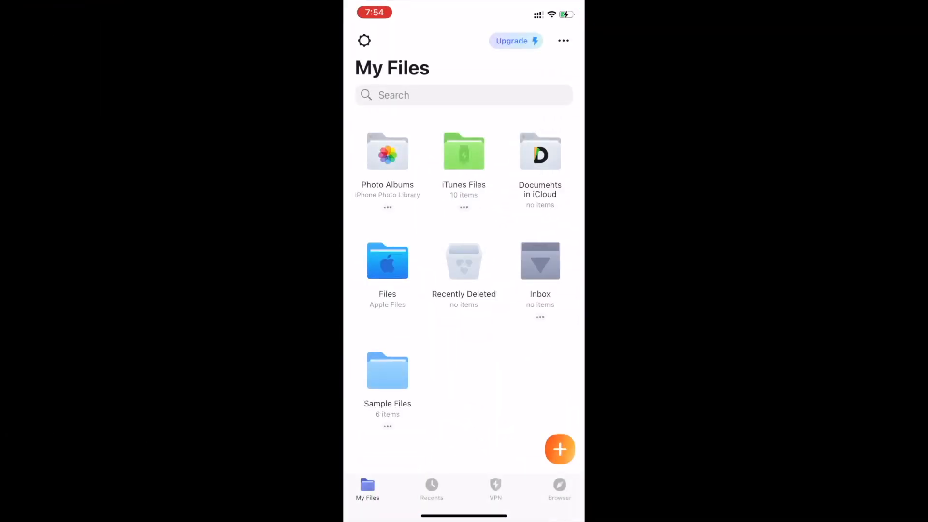
pyautogui.click(464, 151)
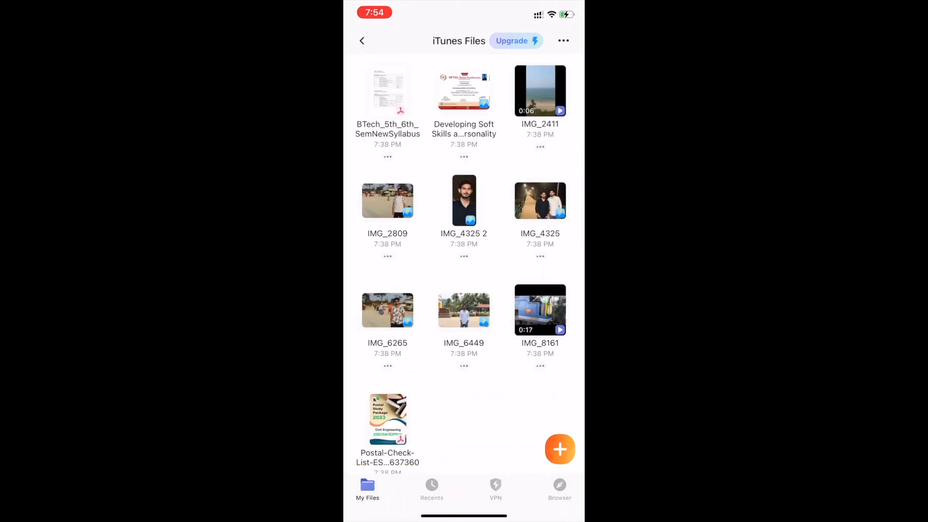
pyautogui.click(387, 200)
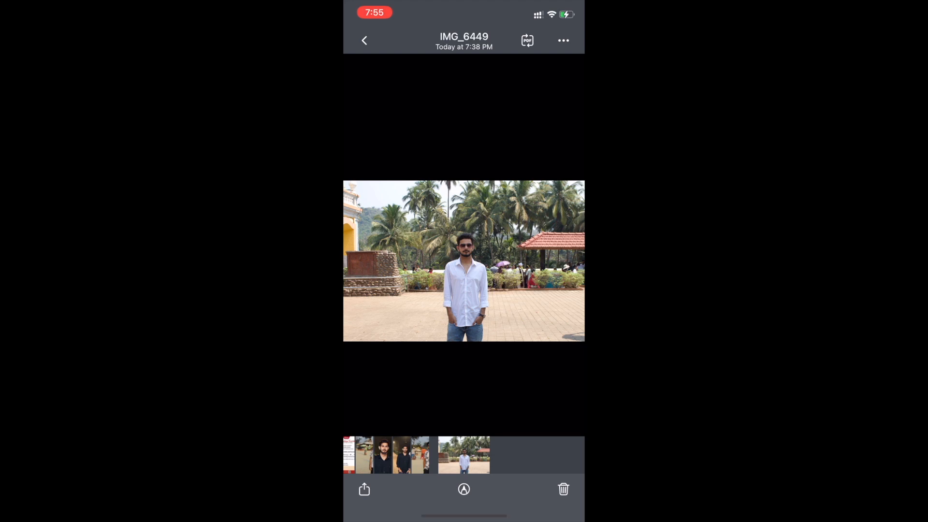
pyautogui.click(364, 489)
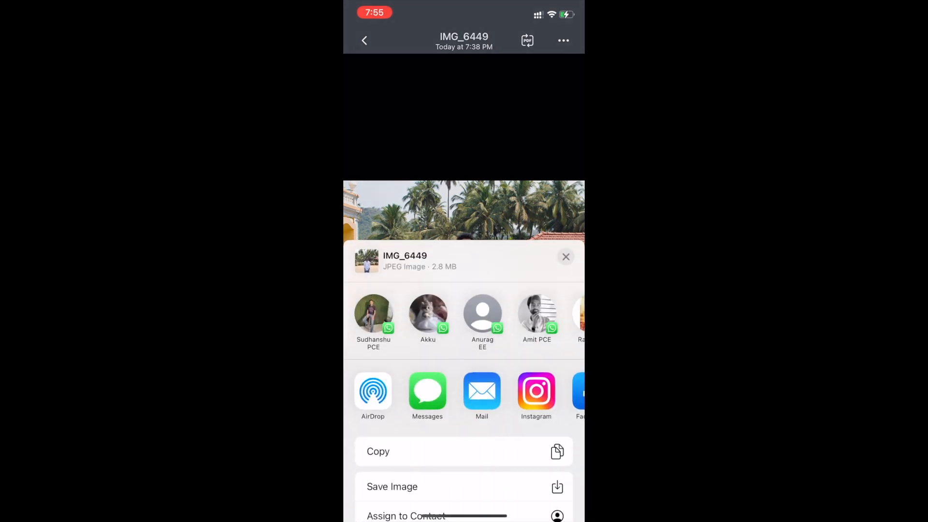
pyautogui.click(392, 486)
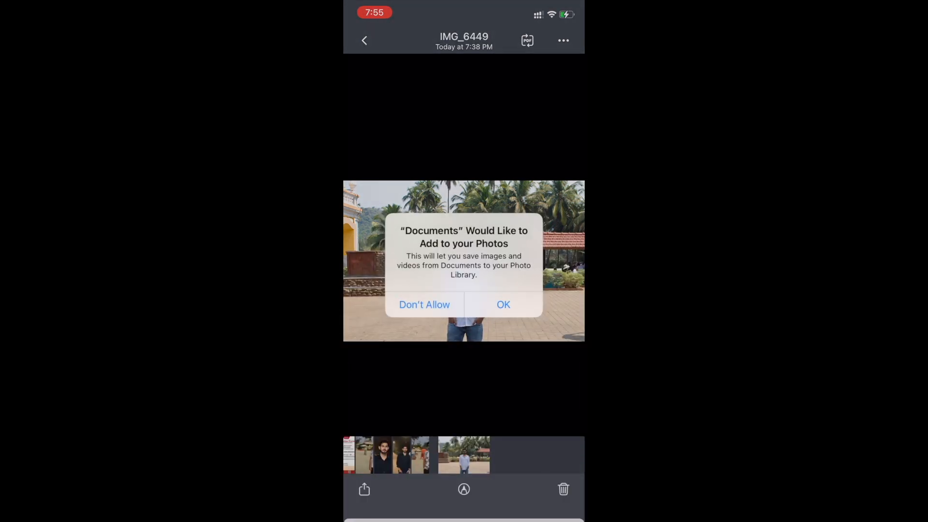
pyautogui.click(502, 304)
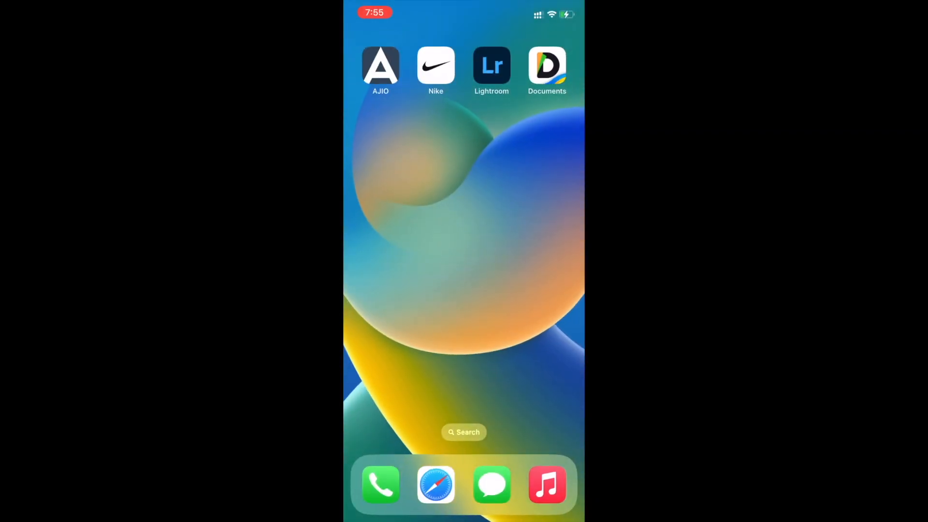
# - Open Photos to view the saved IMG_6449 beach photo, then return to Recents
pyautogui.hscroll(-3)
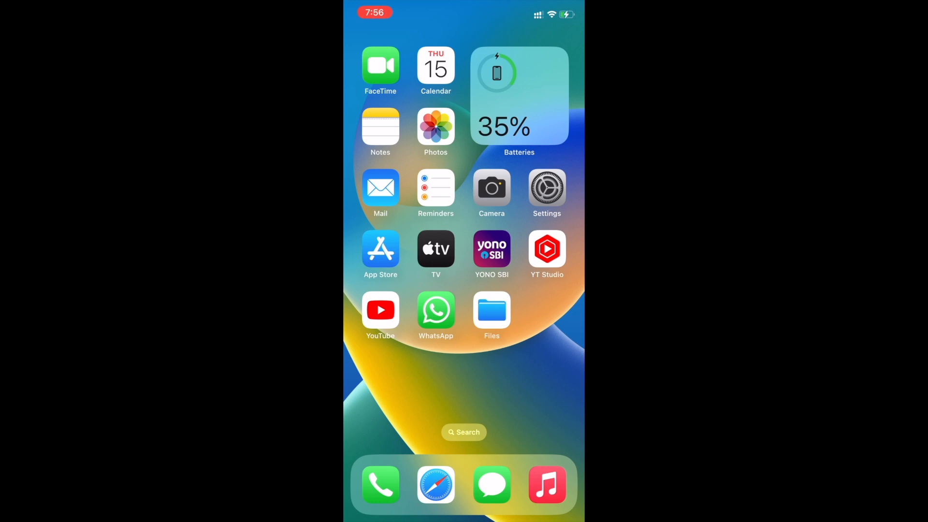
pyautogui.click(436, 126)
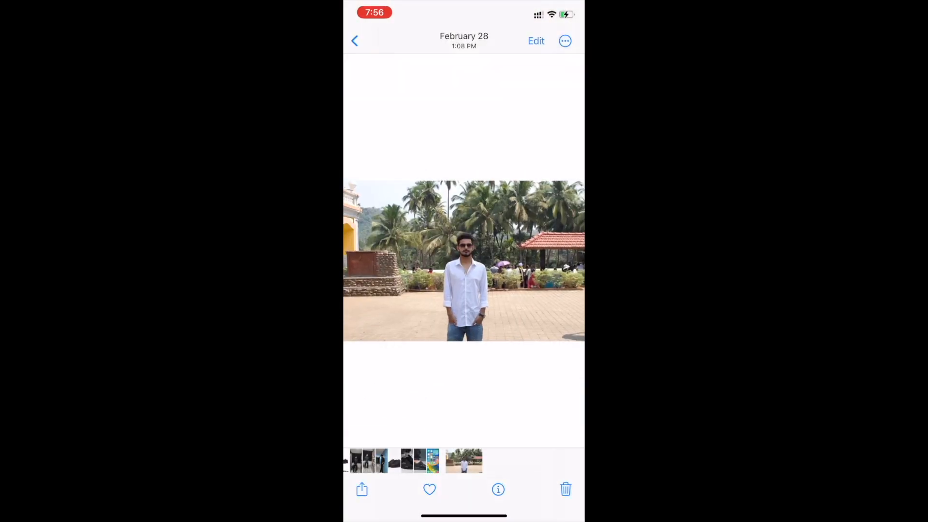
pyautogui.click(354, 40)
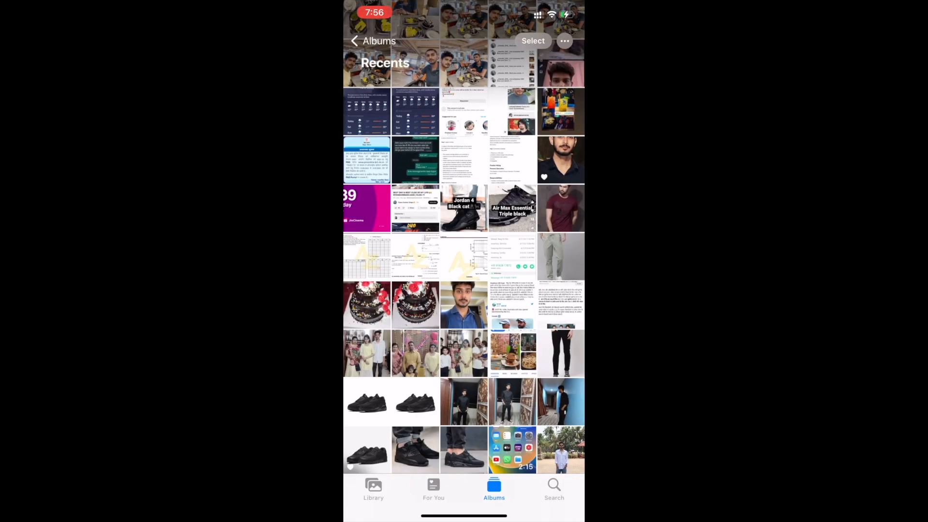